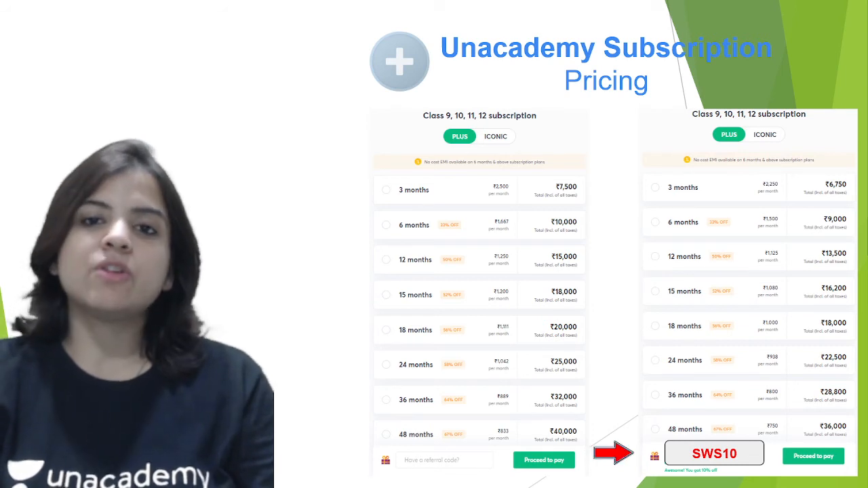
Advance to the Unacademy Iconic subscription pricing slide with SWS10 discounted prices
{"action": "left_click", "coordinate": [496, 137]}
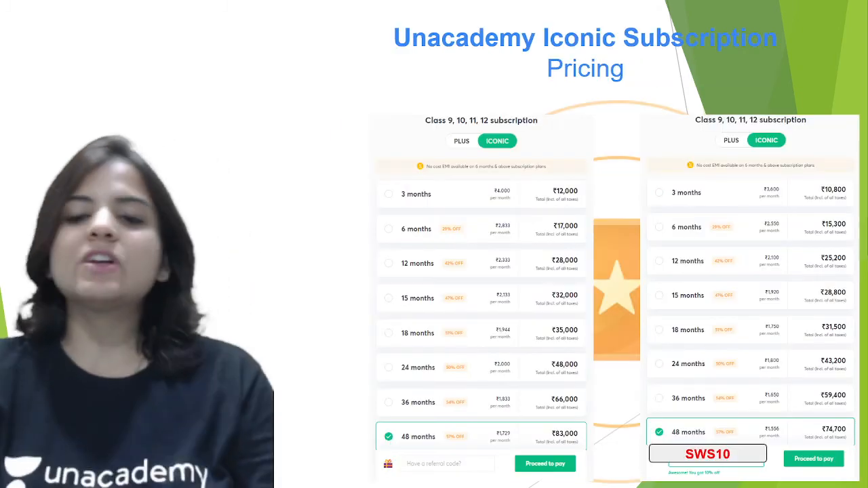